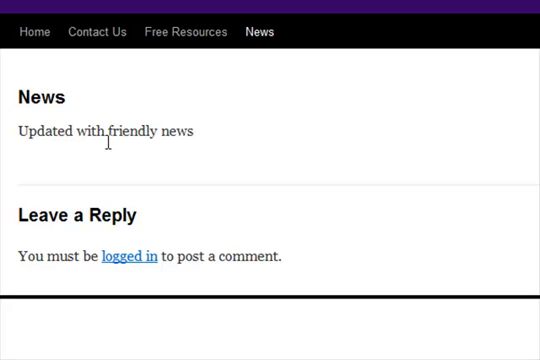
mouse_move(284, 58)
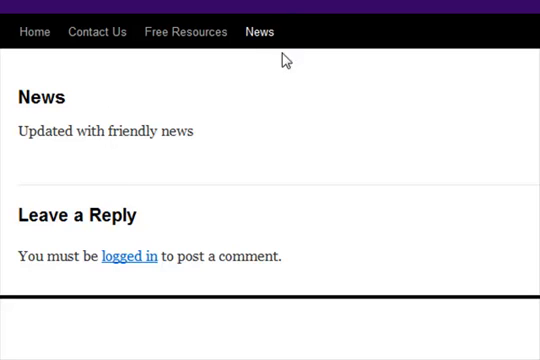
mouse_move(148, 208)
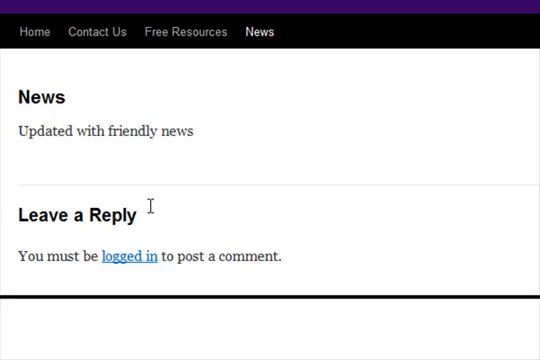
mouse_move(143, 214)
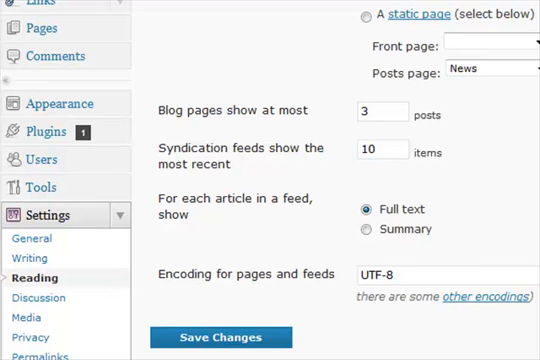
- Save the Reading Settings with latest posts on the front and News as posts page
click(224, 337)
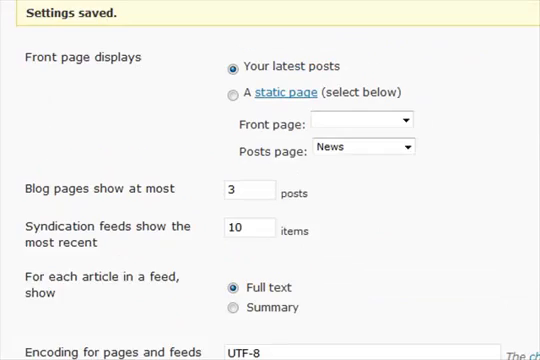
scroll(up, 3)
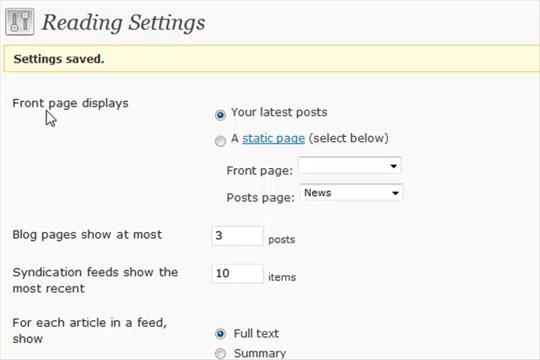
mouse_move(251, 80)
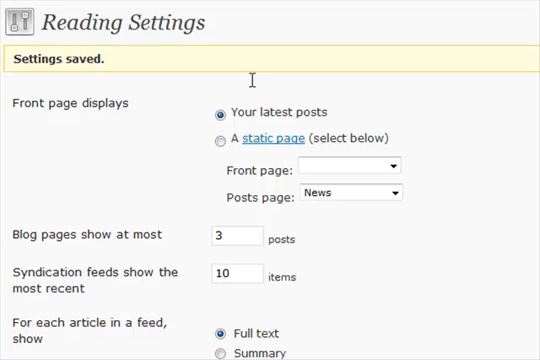
mouse_move(345, 112)
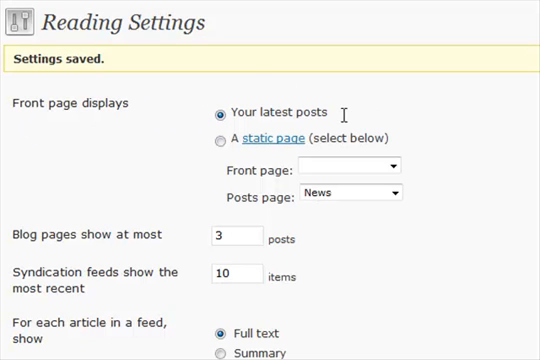
- Switch Front page displays to 'A static page', keeping News as the posts page
click(220, 138)
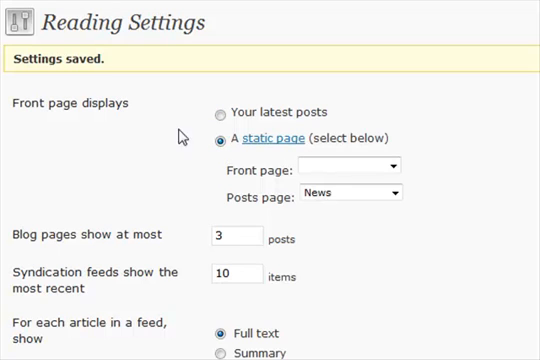
click(350, 161)
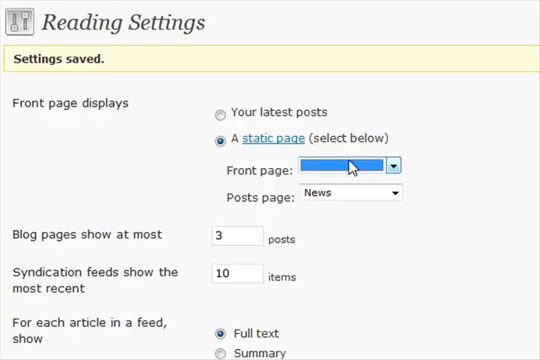
click(398, 194)
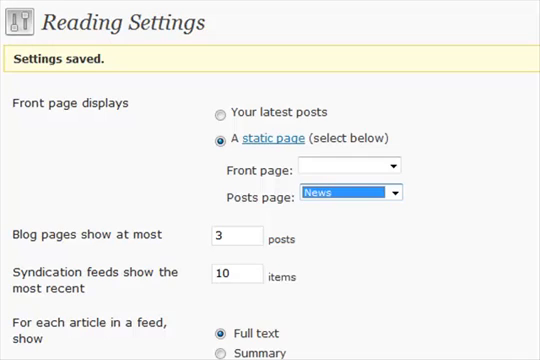
scroll(down, 3)
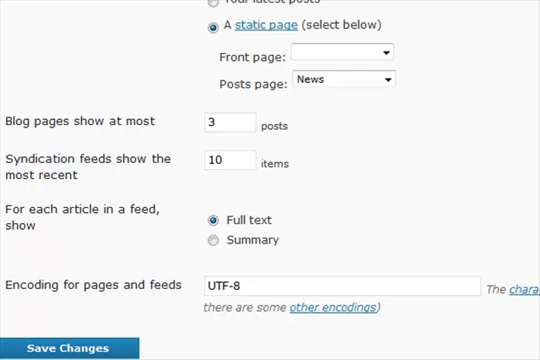
- Save the static front page Reading Settings
click(65, 346)
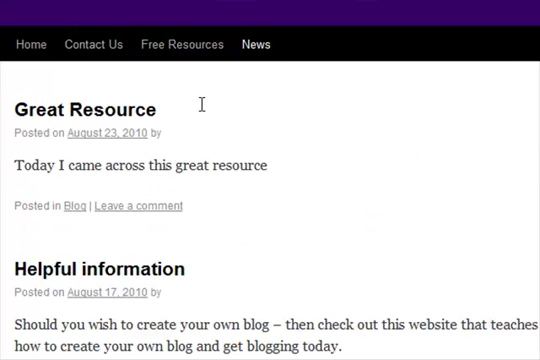
mouse_move(192, 44)
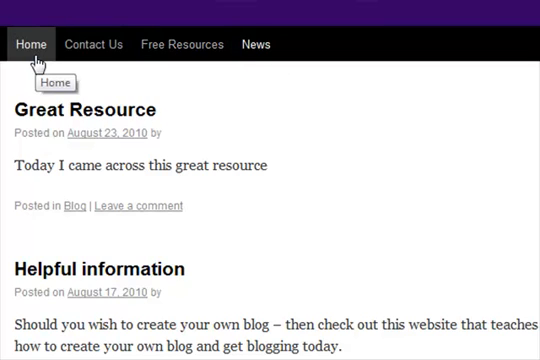
- Open the site's Home page and scroll through the Simple Online Solutions introduction
click(31, 44)
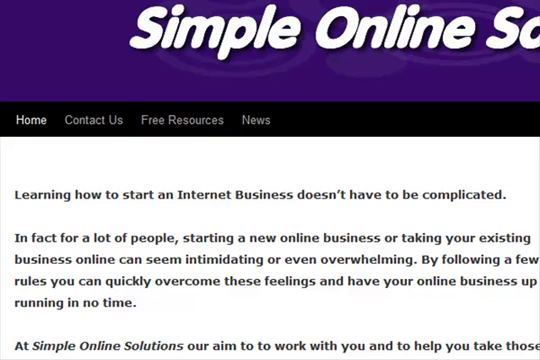
scroll(down, 3)
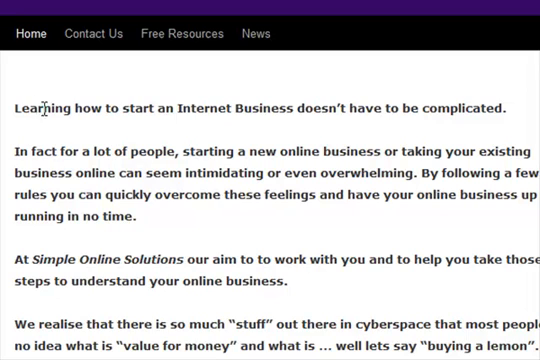
scroll(down, 3)
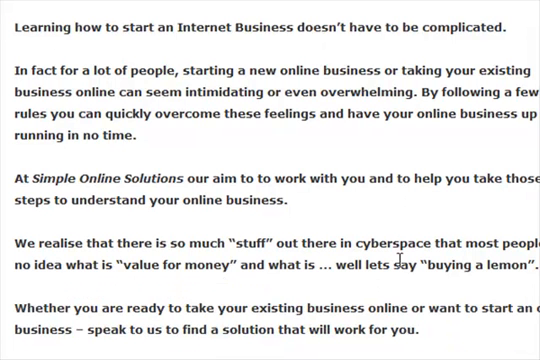